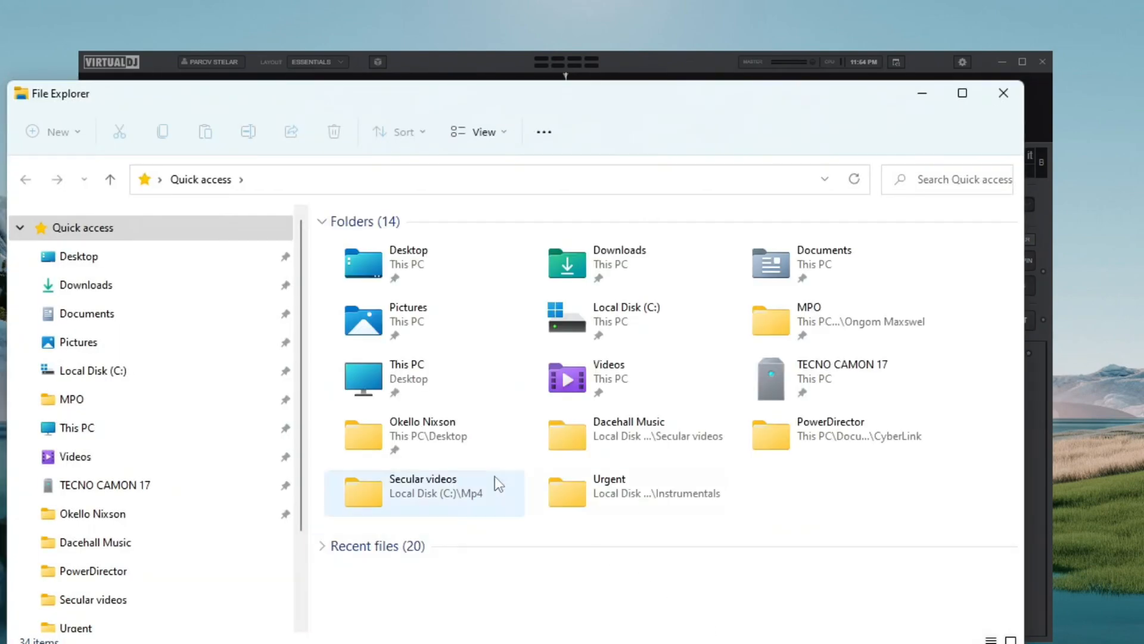
pyautogui.moveTo(122, 313)
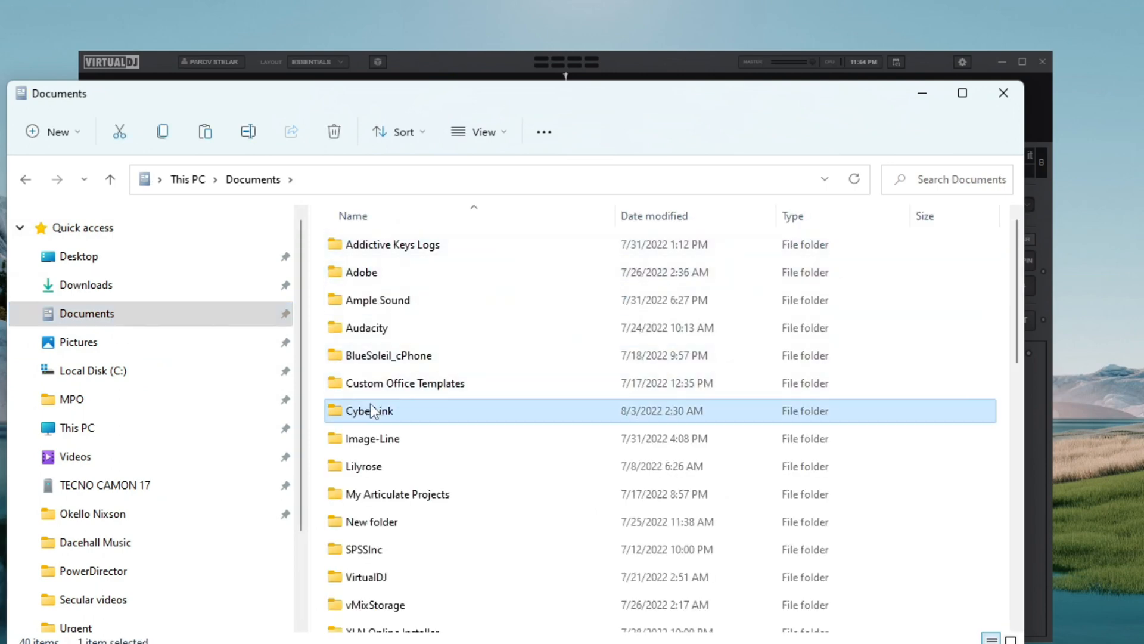
# Step: Locate and play the green-screen Produce video in the CyberLink PowerDirector folder
pyautogui.doubleClick(367, 410)
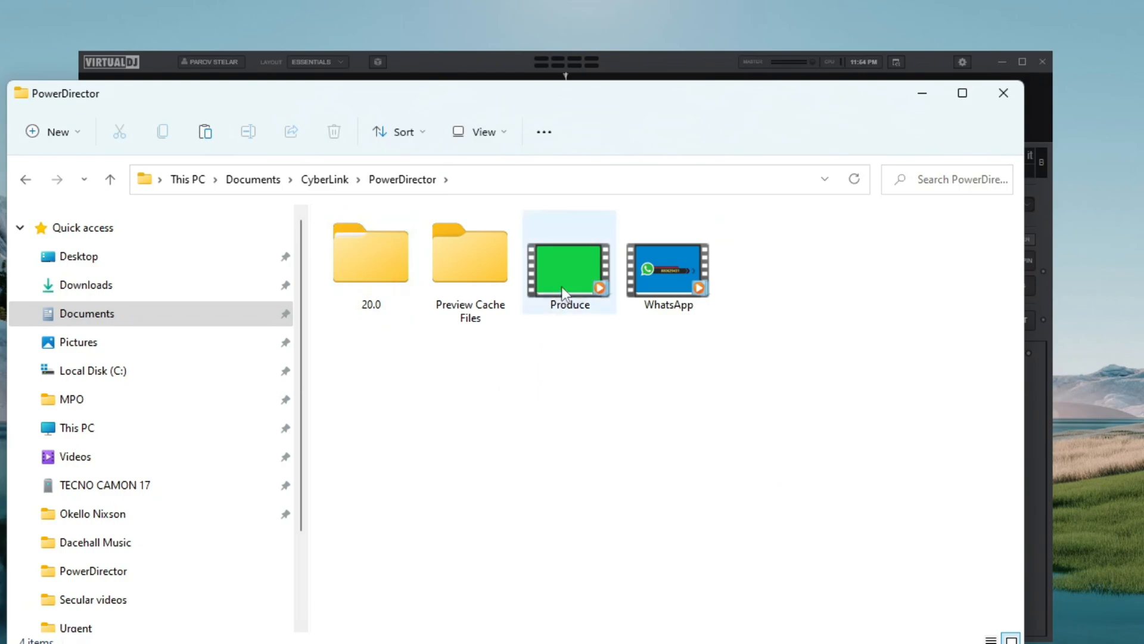
pyautogui.doubleClick(569, 261)
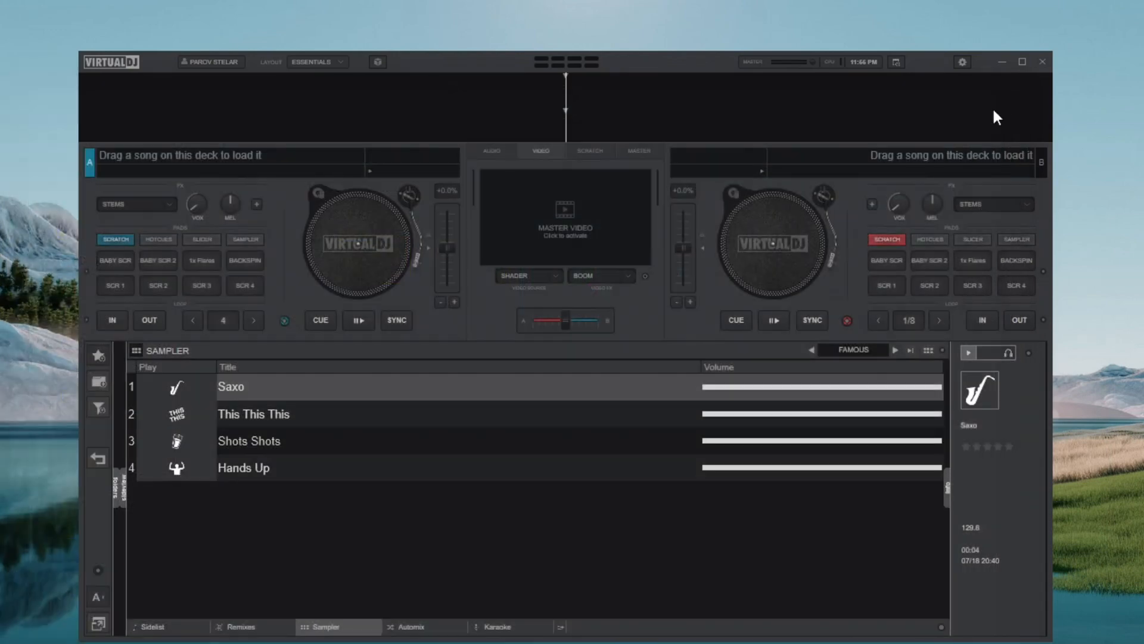
pyautogui.moveTo(909, 101)
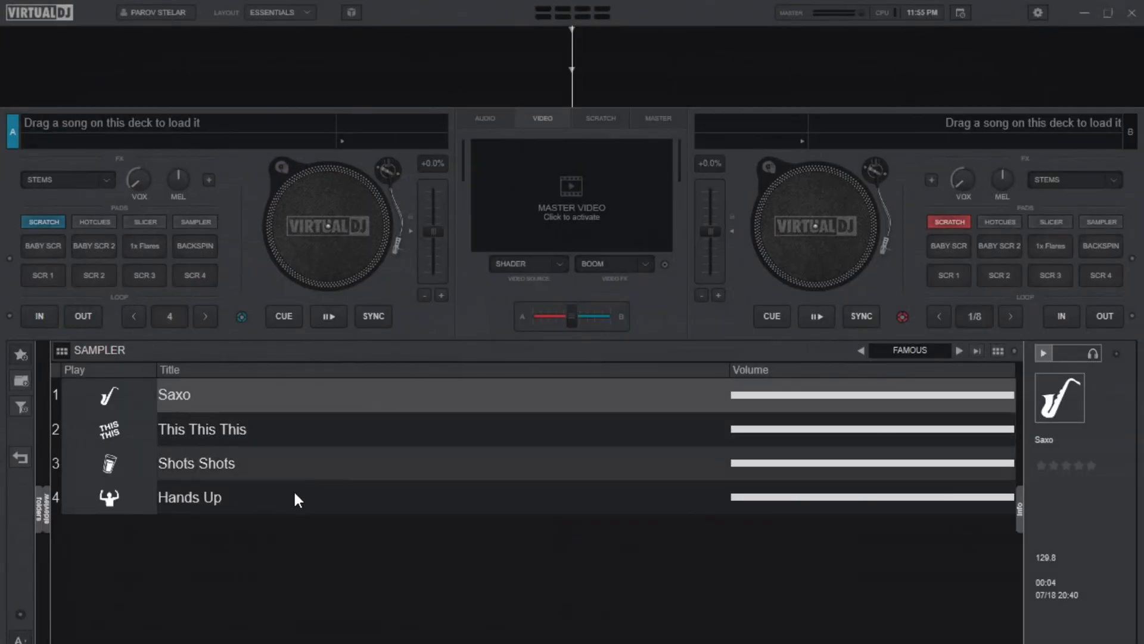
# Step: Change the sampler bank from Famous to the empty Keyboard group
pyautogui.click(860, 316)
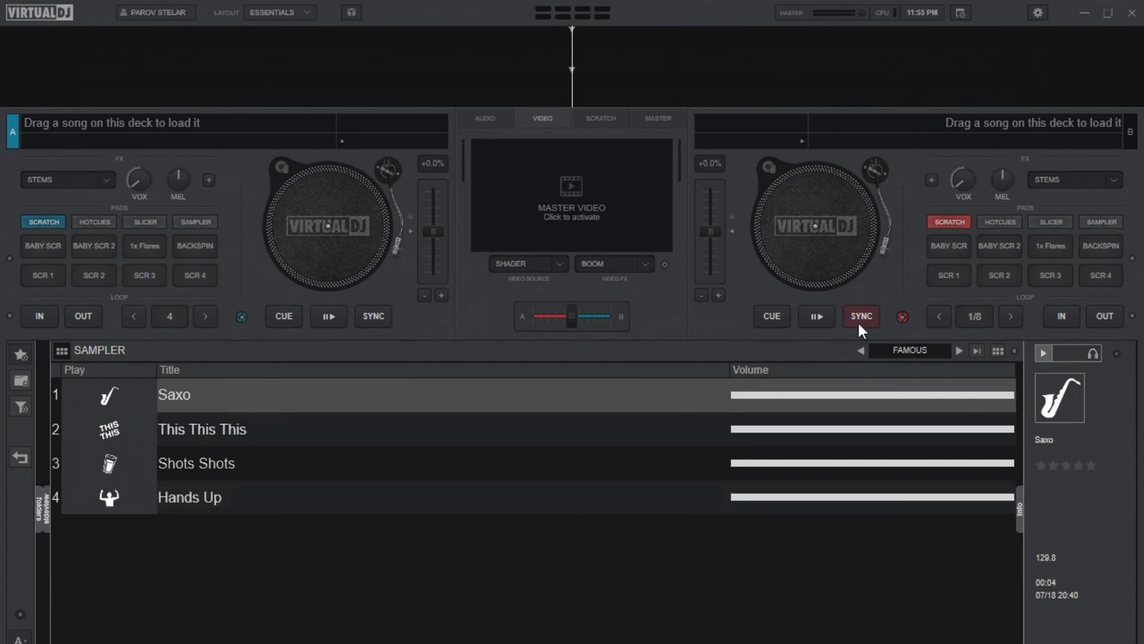
pyautogui.click(861, 350)
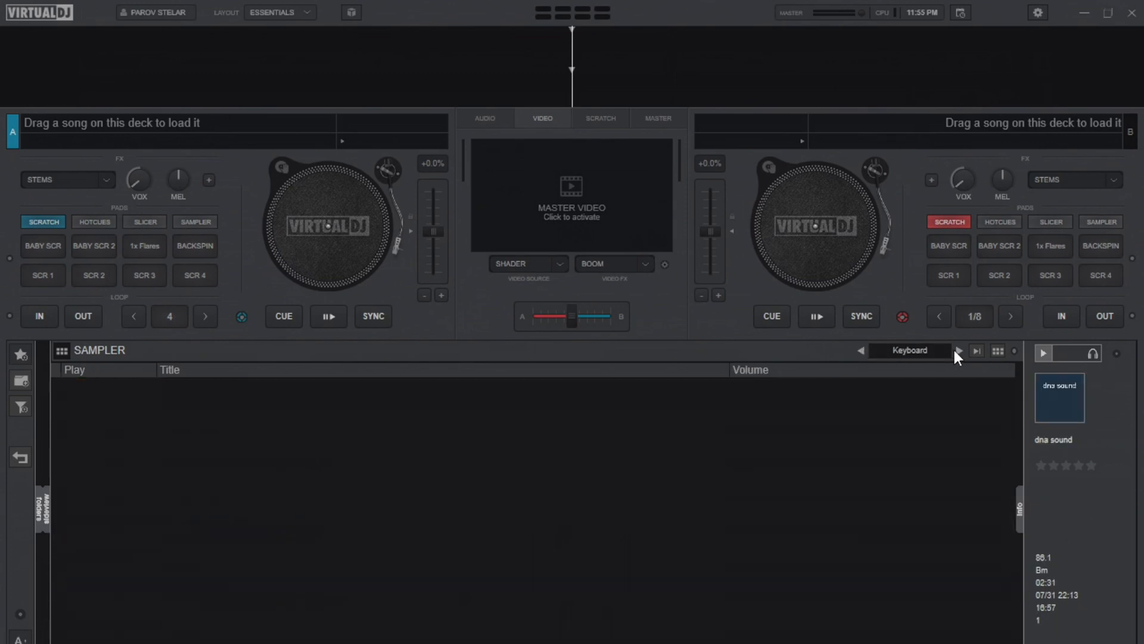
pyautogui.moveTo(925, 359)
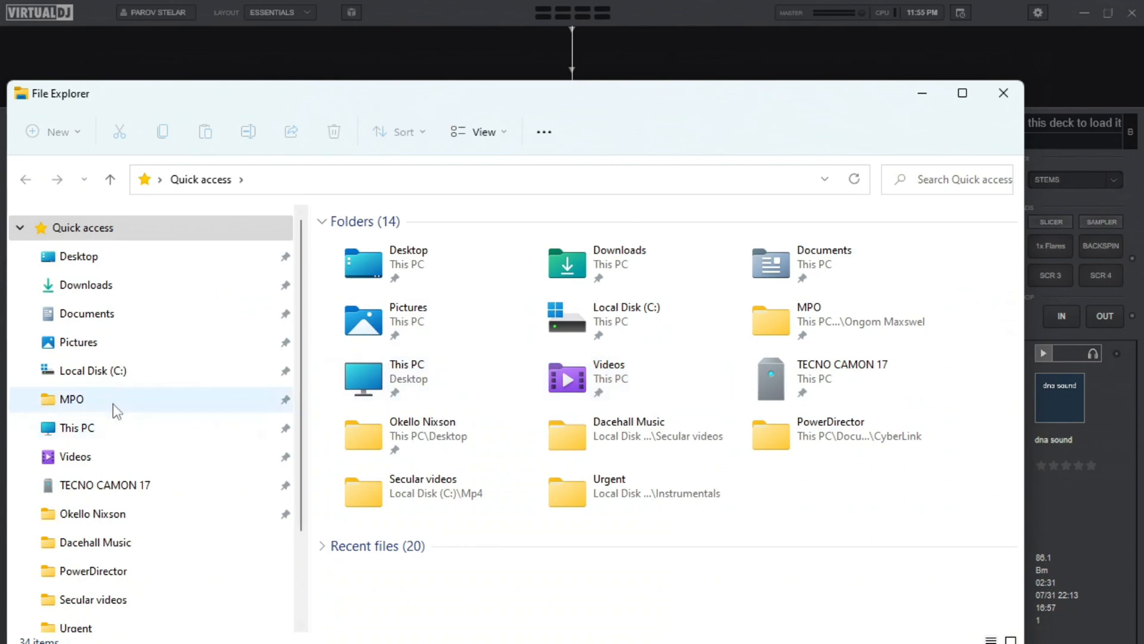
# Step: Drag Produce.mp4 from Documents > CyberLink > PowerDirector into the Keyboard sampler as its first sample
pyautogui.click(86, 314)
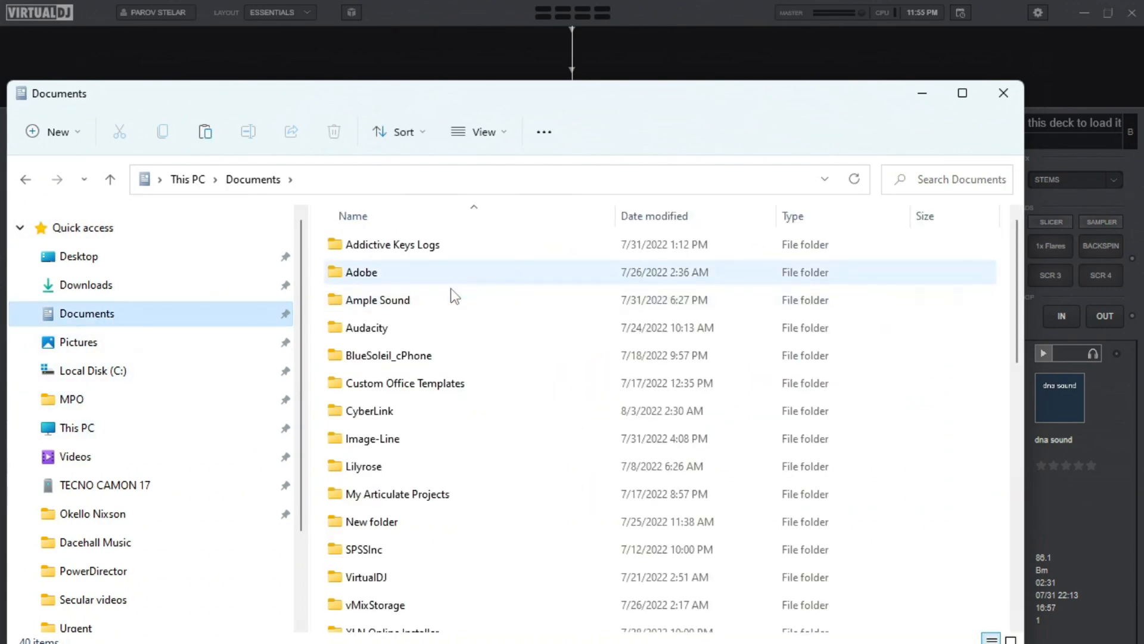
pyautogui.doubleClick(369, 410)
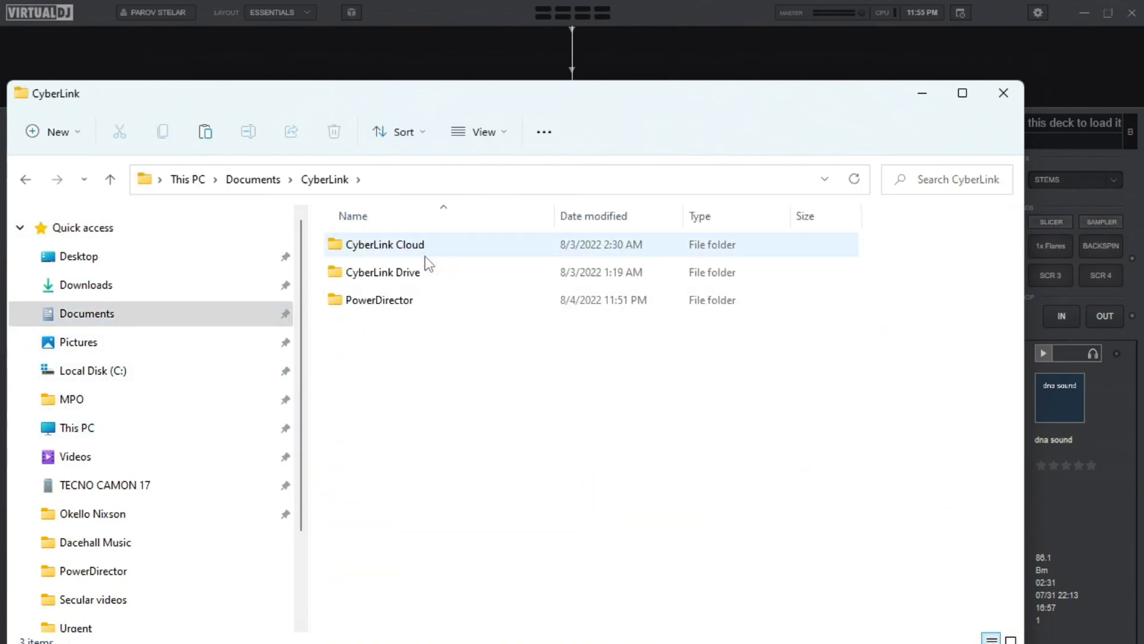
pyautogui.doubleClick(378, 299)
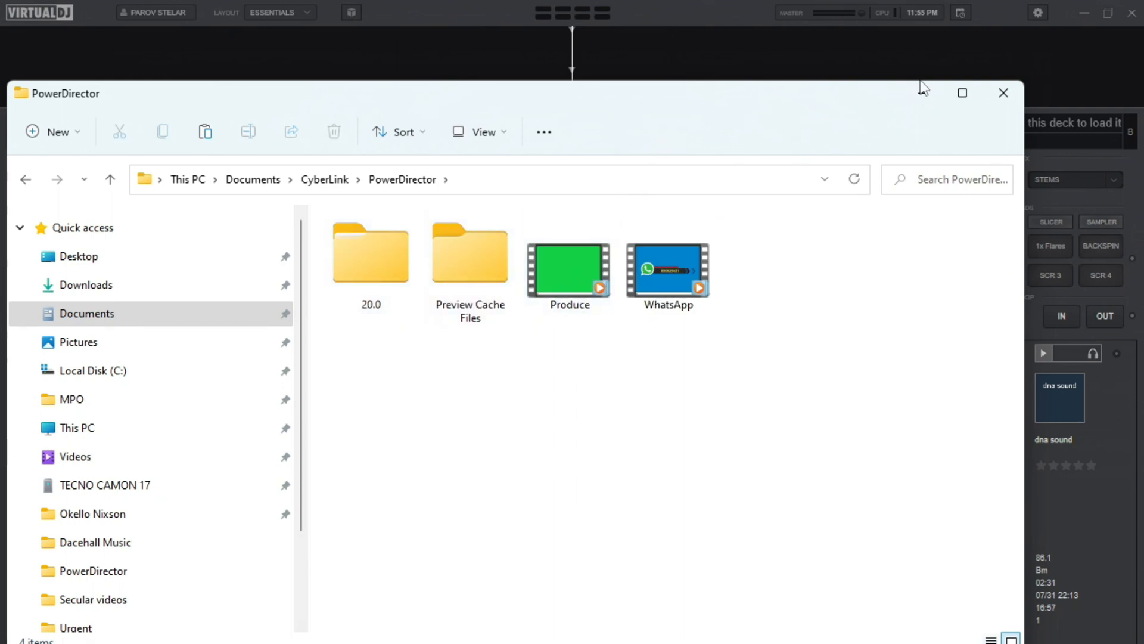
pyautogui.moveTo(784, 241)
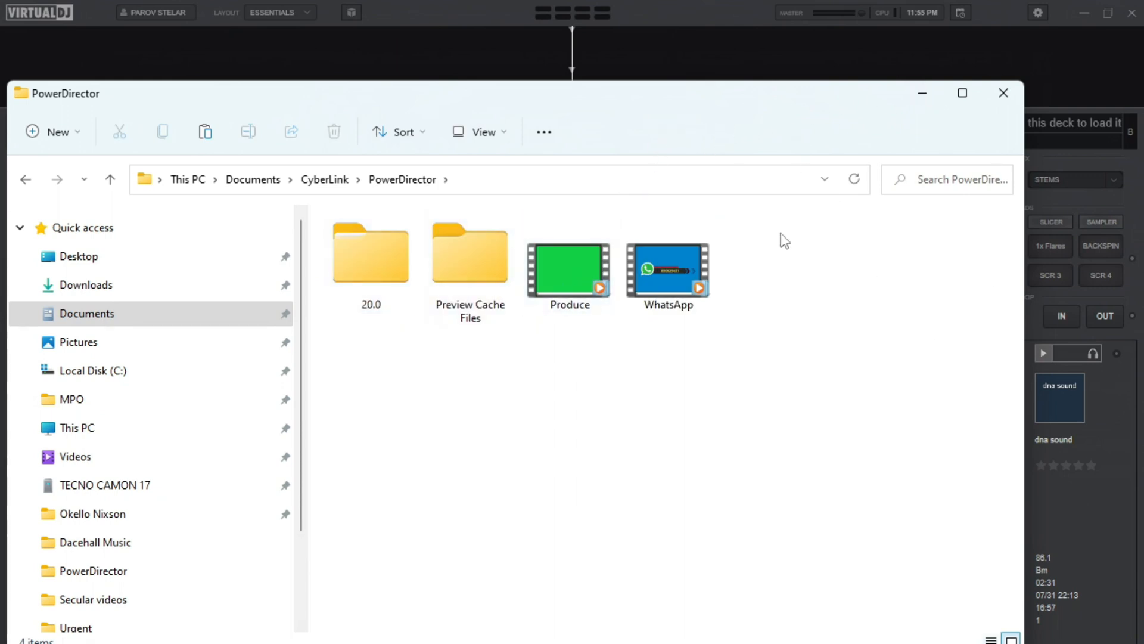
pyautogui.click(570, 271)
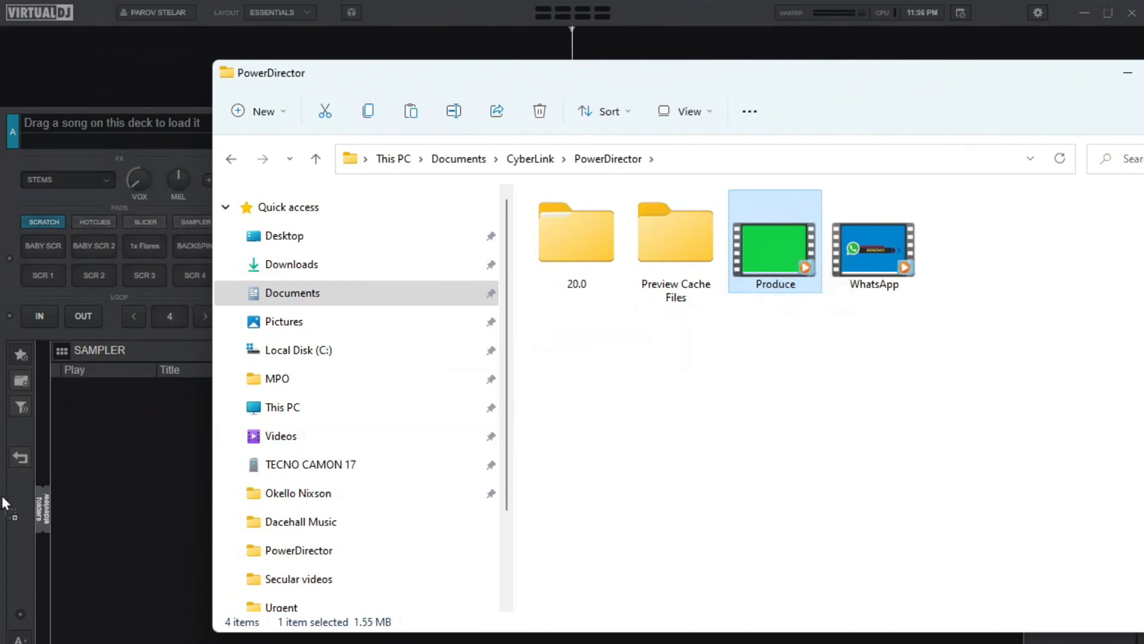
pyautogui.moveTo(775, 234); pyautogui.dragTo(109, 395)
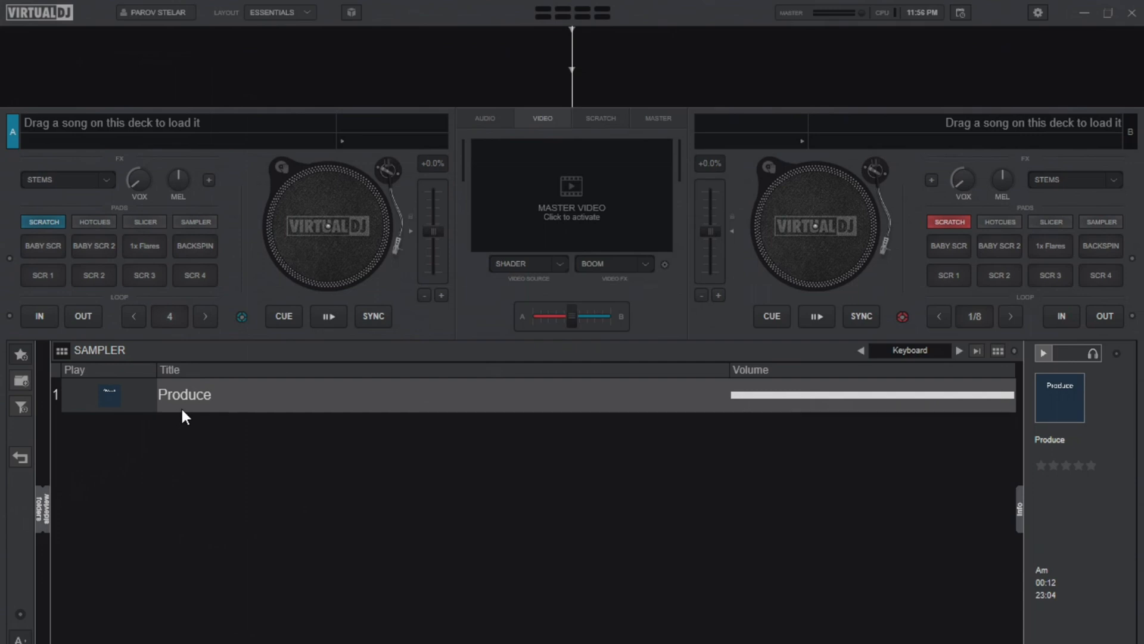
pyautogui.moveTo(569, 230)
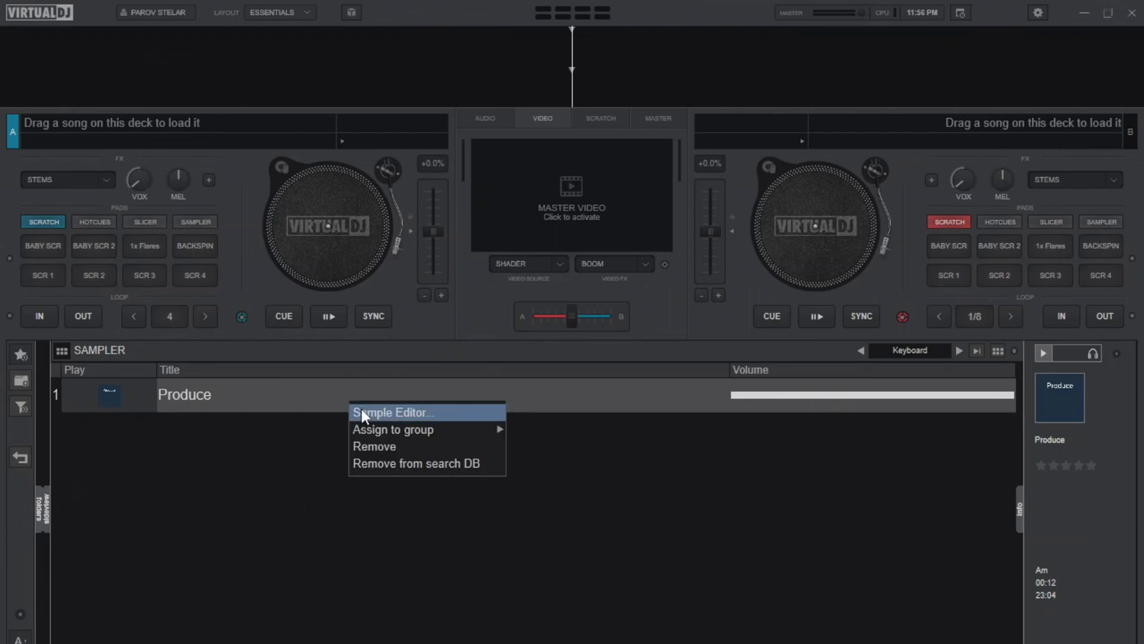
# Step: Bring up the Sample Editor for the Produce sample
pyautogui.click(392, 413)
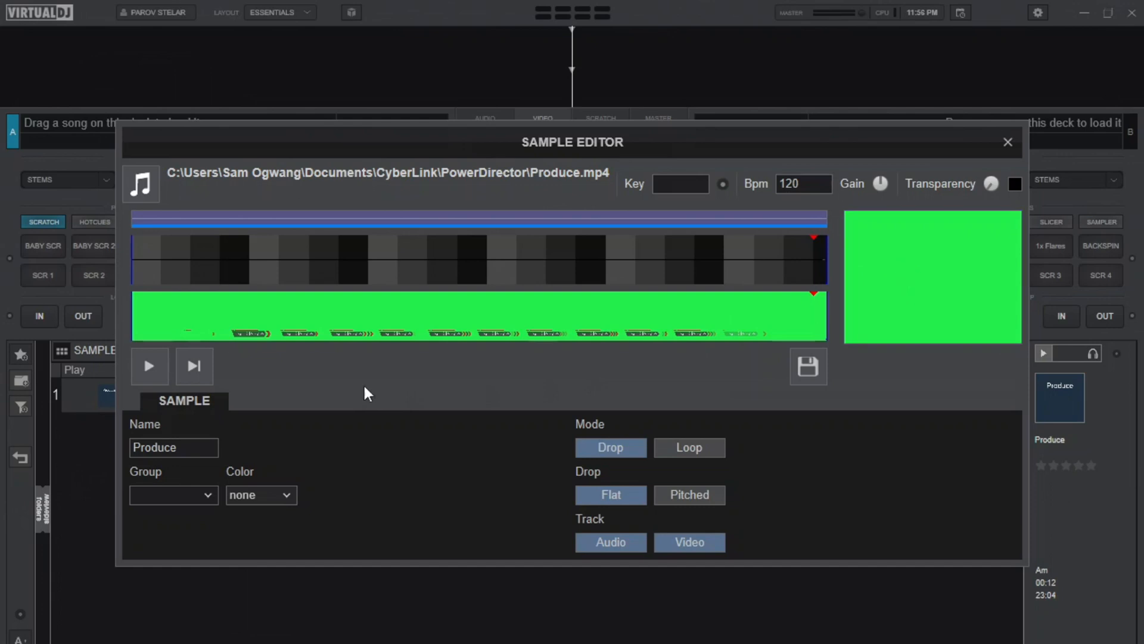
# Step: Remove the green background with the Transparency control and preview the keyed title animation
pyautogui.click(149, 366)
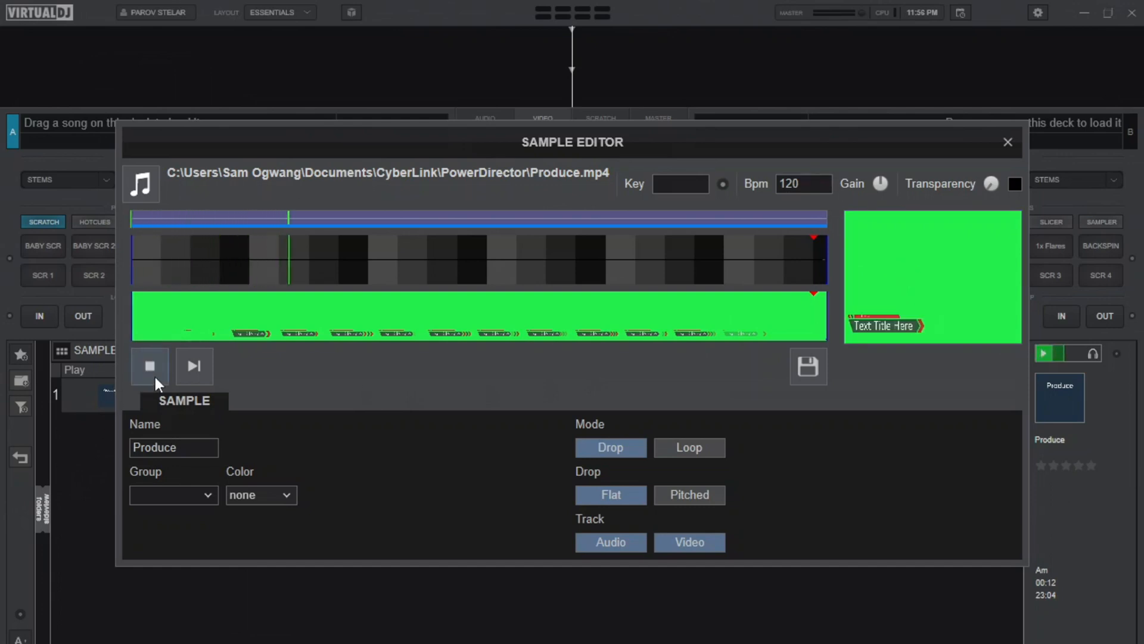
pyautogui.click(149, 365)
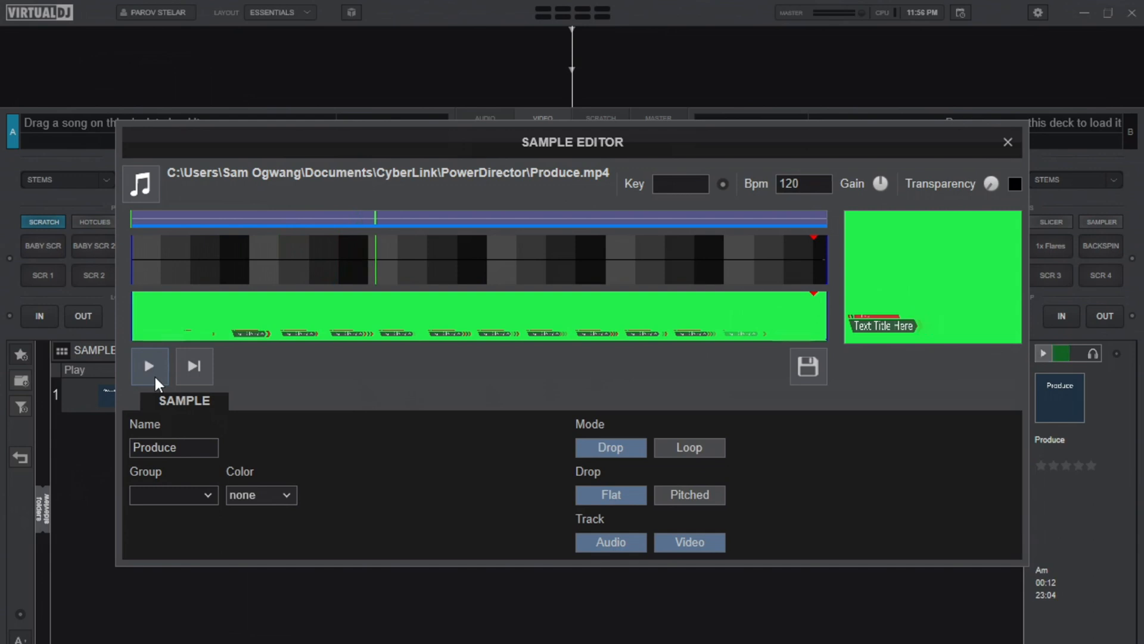
pyautogui.moveTo(918, 304)
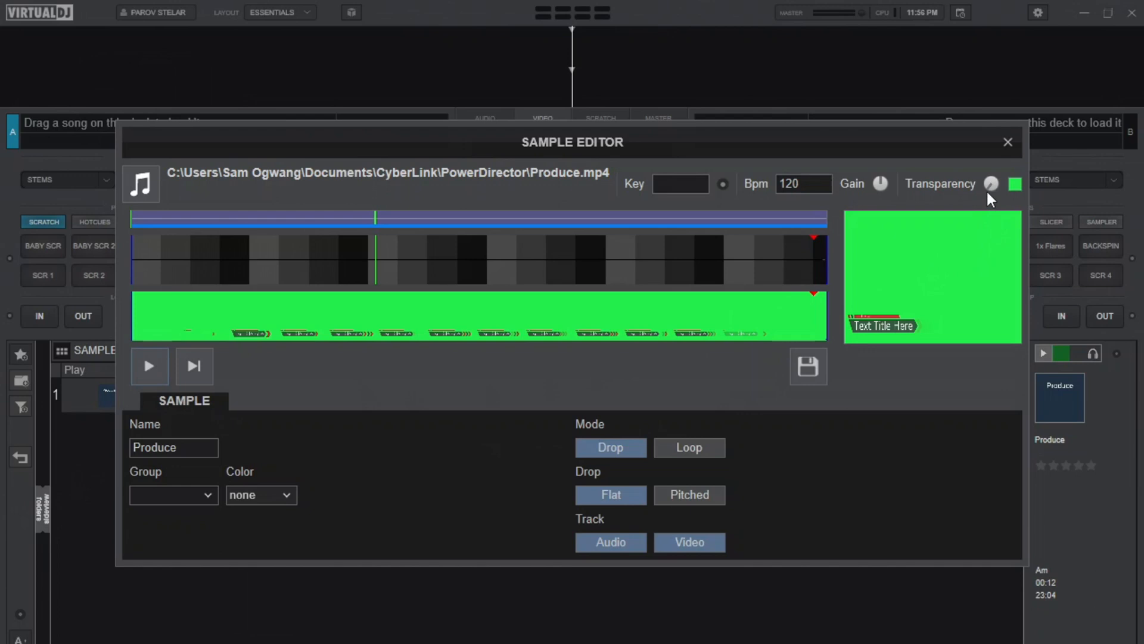
pyautogui.moveTo(862, 187)
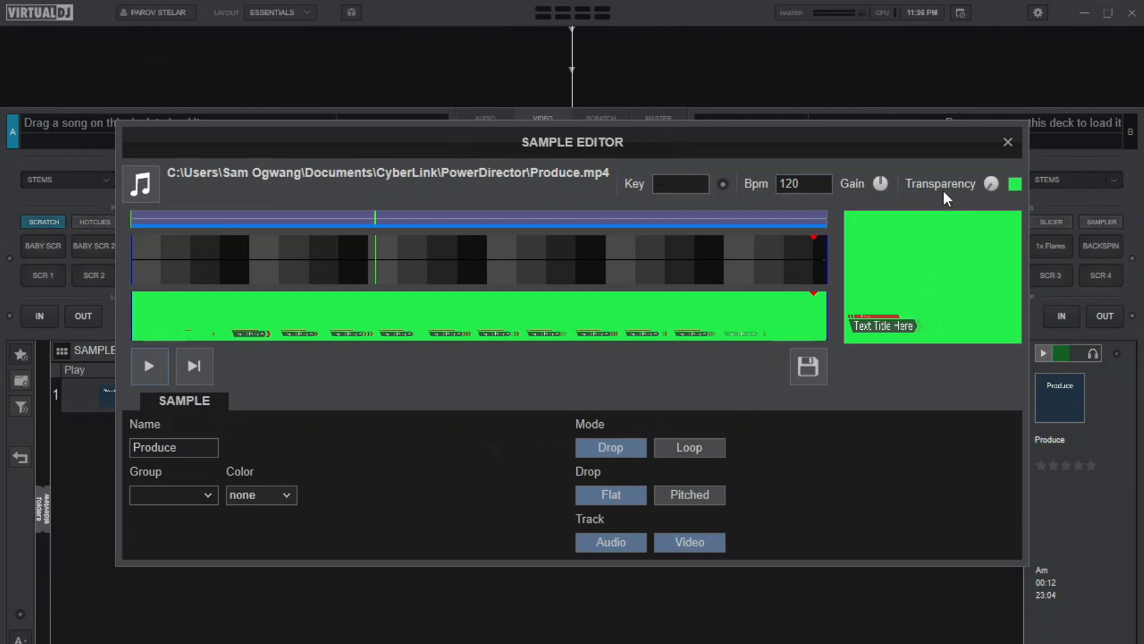
pyautogui.click(991, 183)
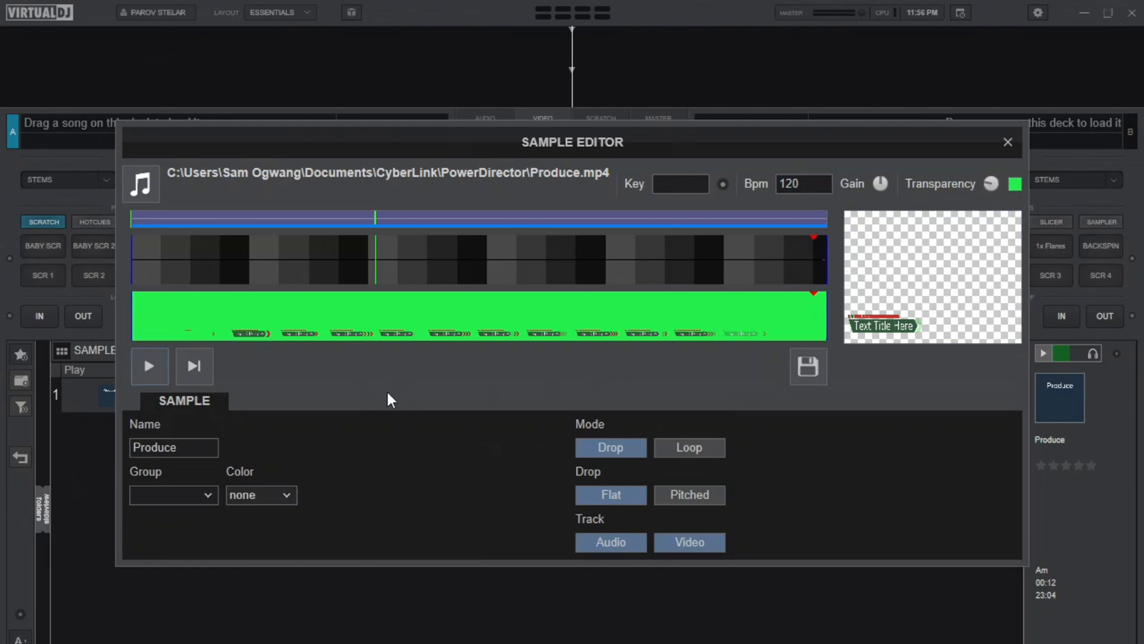
pyautogui.click(149, 366)
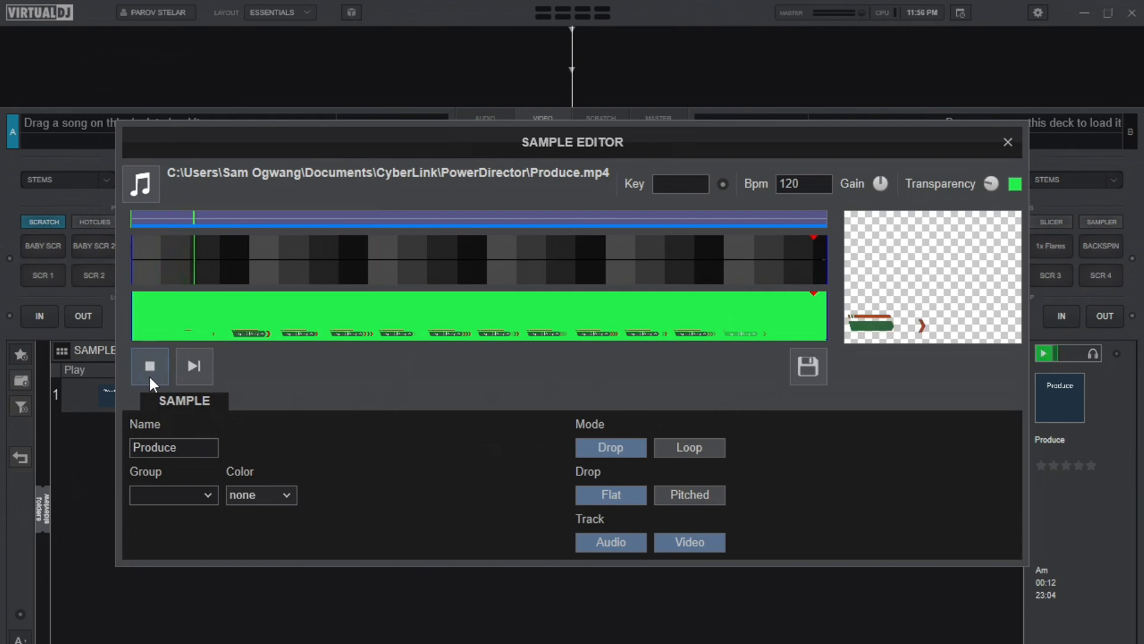
pyautogui.click(149, 366)
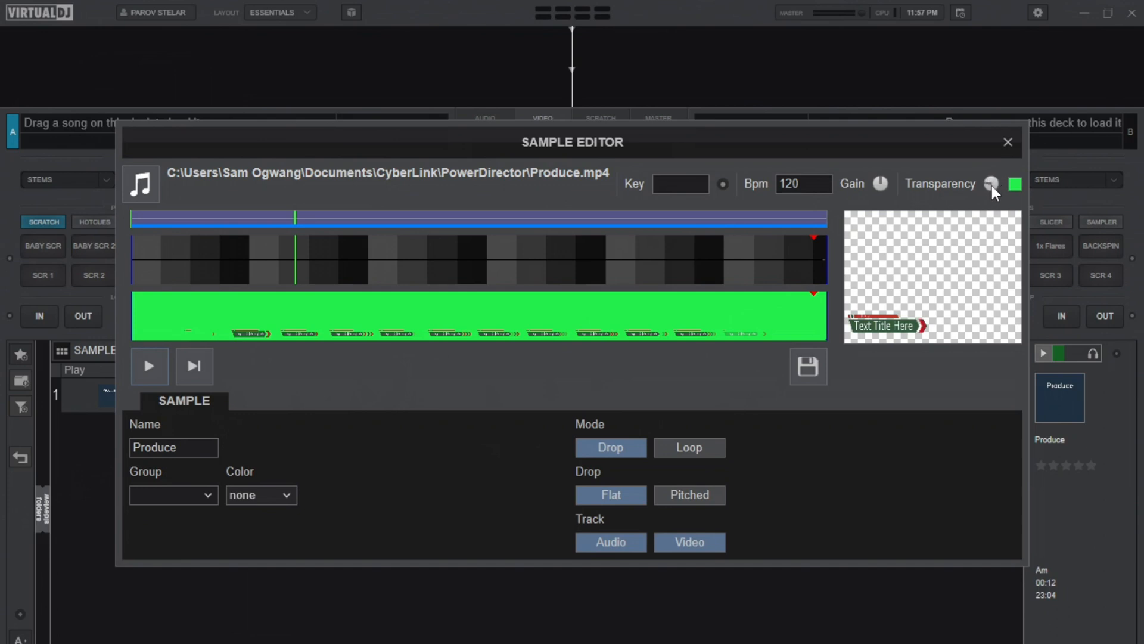
pyautogui.moveTo(994, 181)
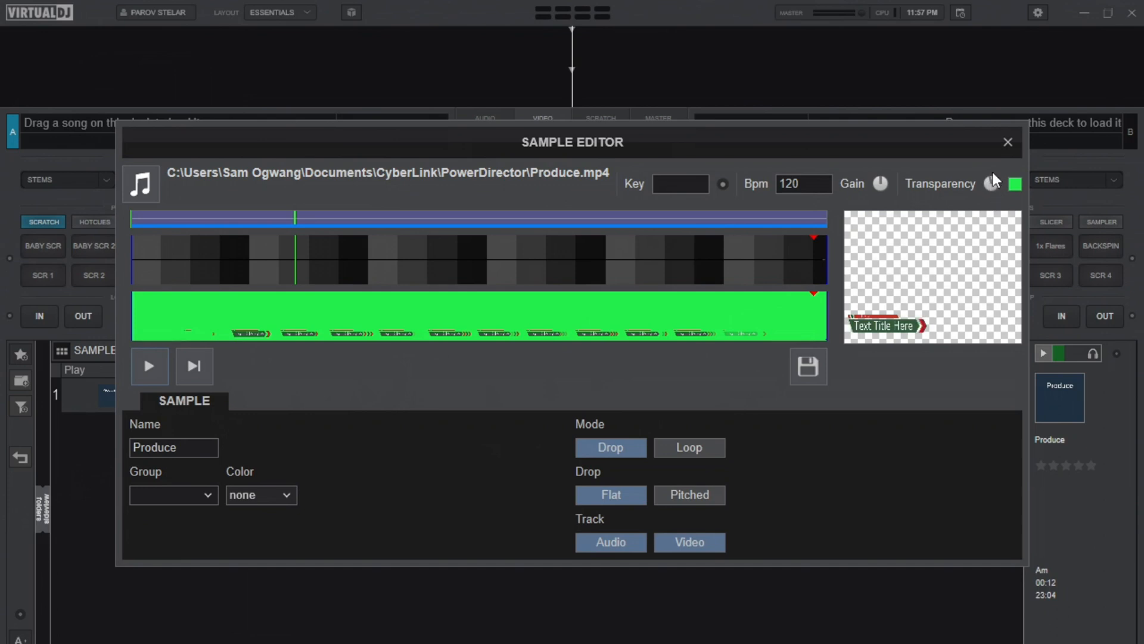
pyautogui.moveTo(945, 354)
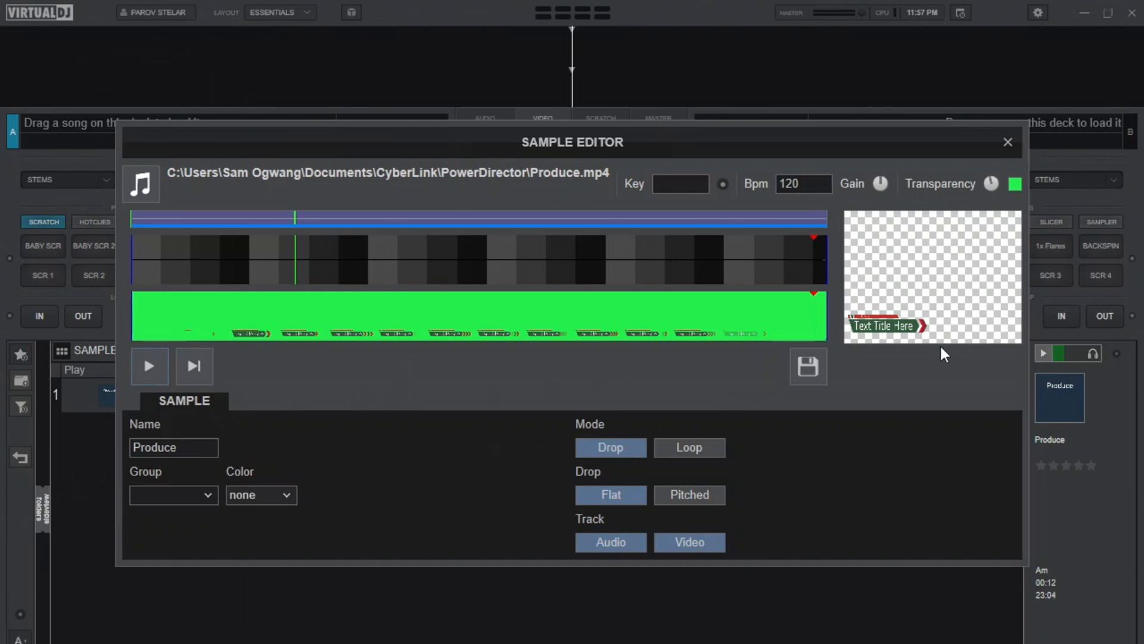
pyautogui.moveTo(789, 424)
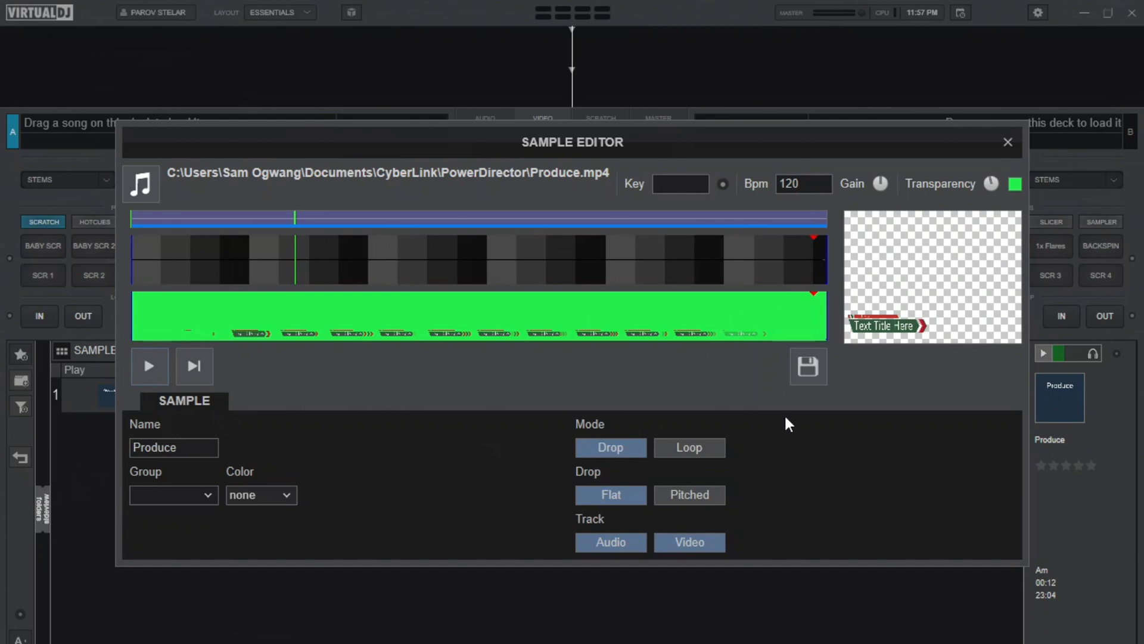
# Step: Set the Produce sample's Mode to Loop and leave the Sample Editor
pyautogui.click(688, 447)
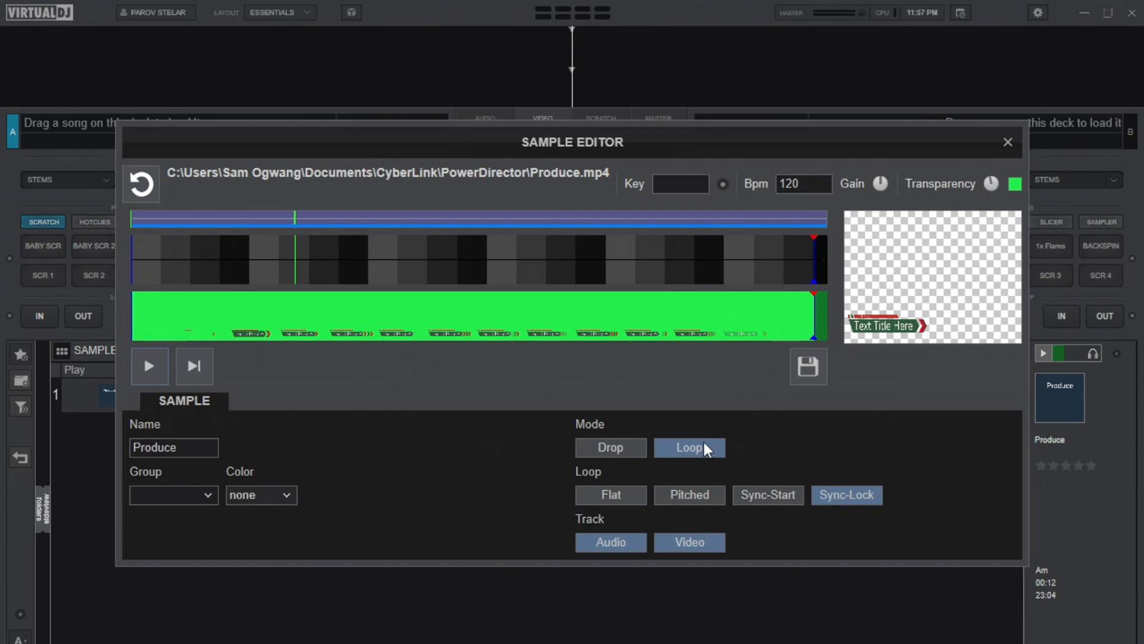
pyautogui.moveTo(694, 457)
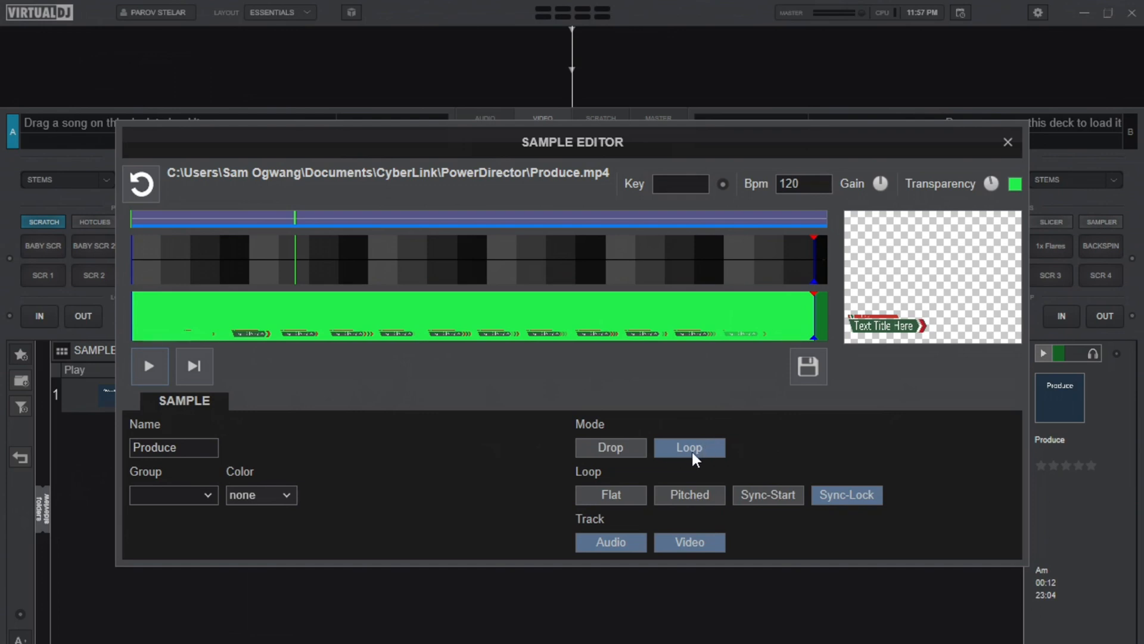
pyautogui.click(610, 447)
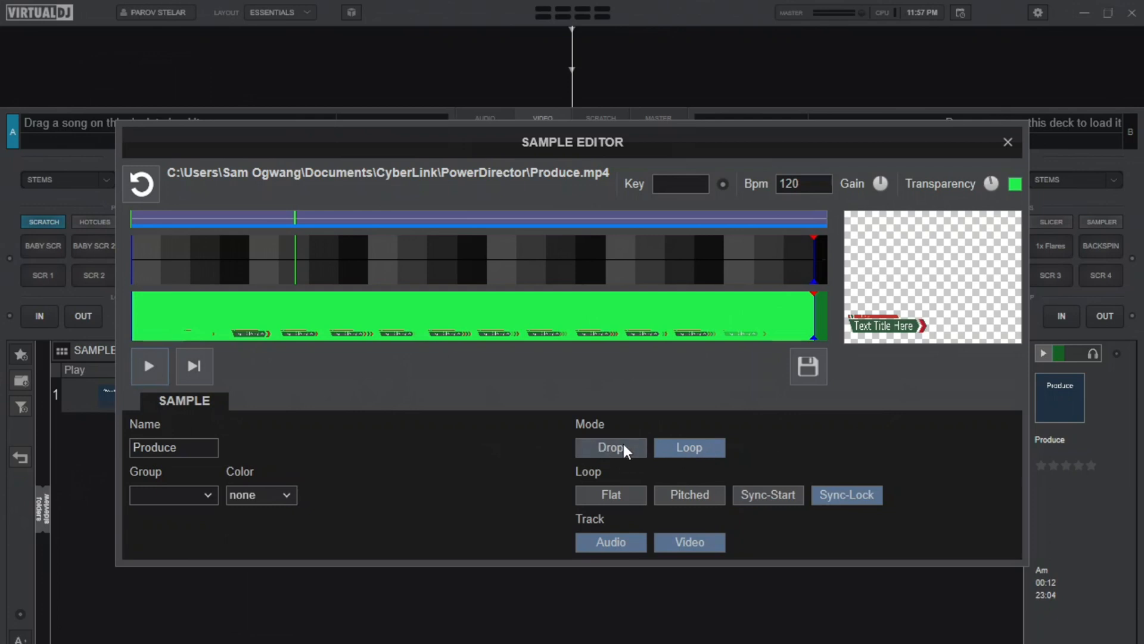
pyautogui.click(688, 447)
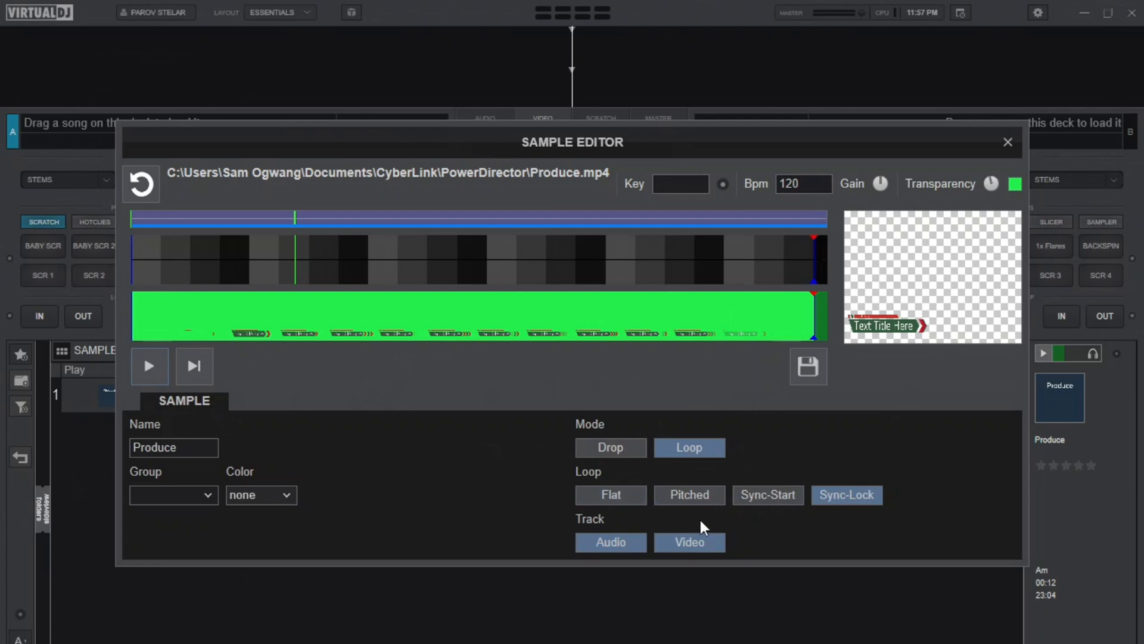
pyautogui.moveTo(777, 475)
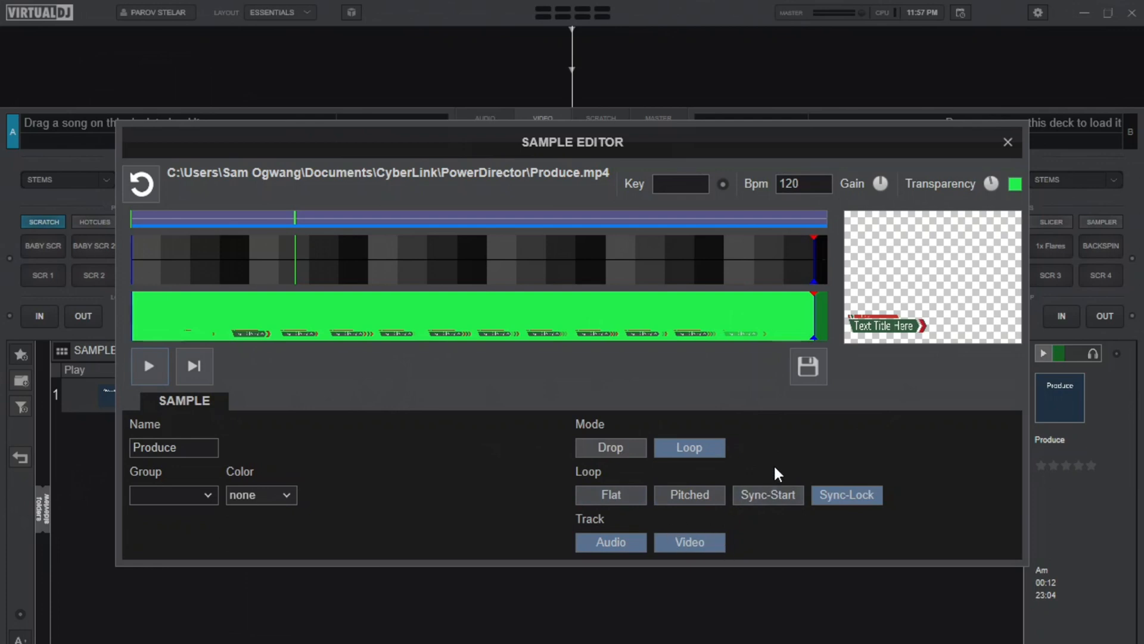
pyautogui.click(1008, 141)
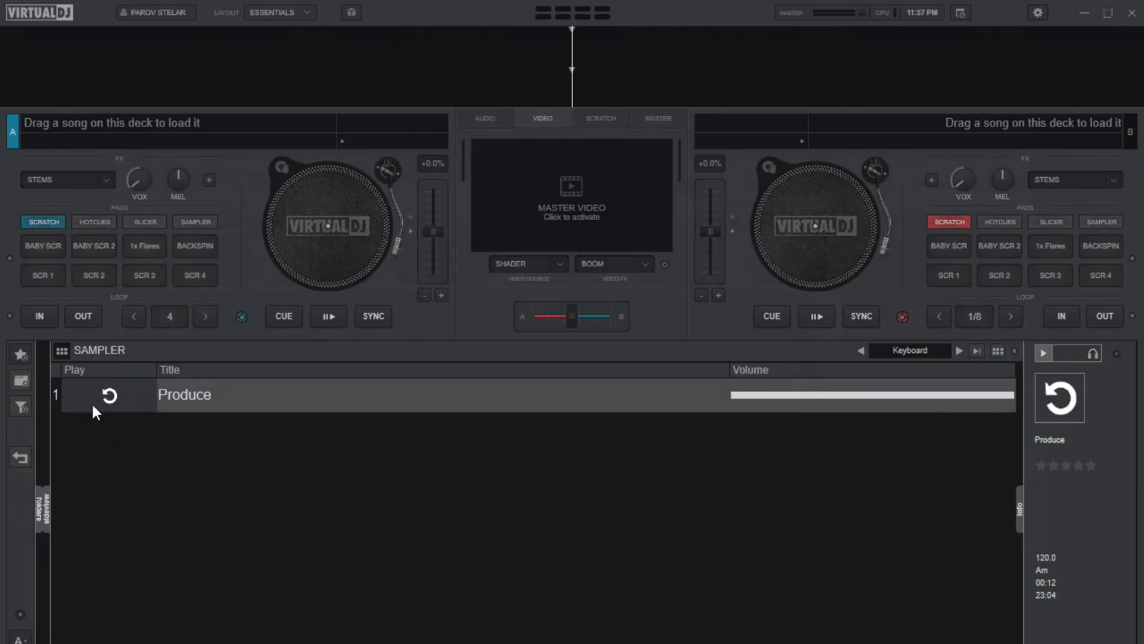
# Step: Load Yung L's Eve Bounce on deck A, activate Master Video and trigger the looping Produce overlay
pyautogui.click(571, 195)
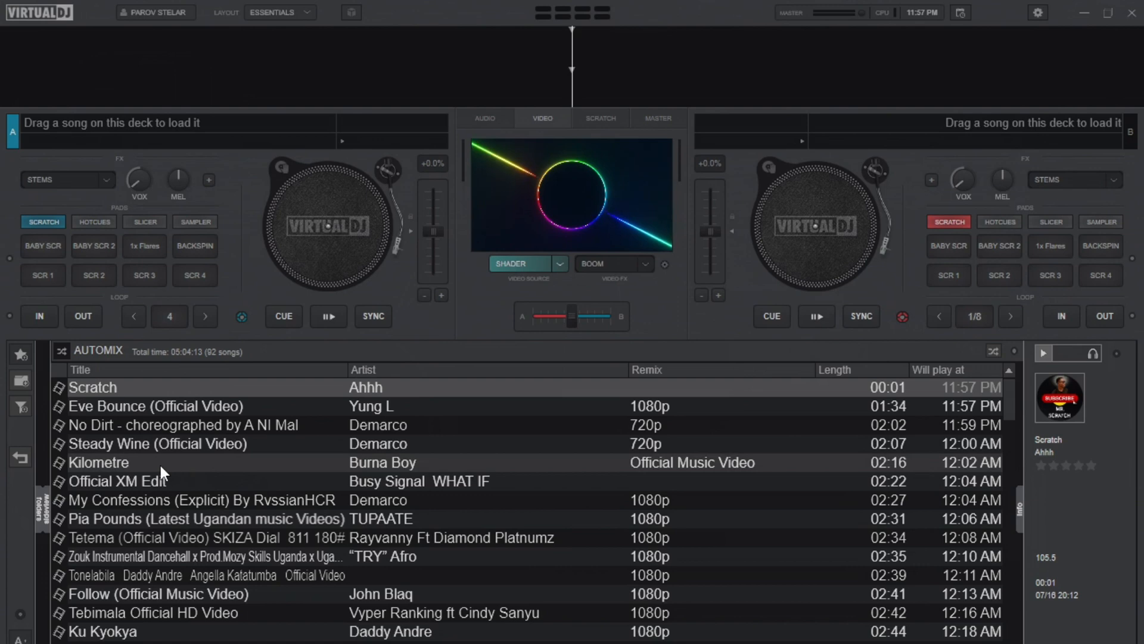
pyautogui.doubleClick(155, 406)
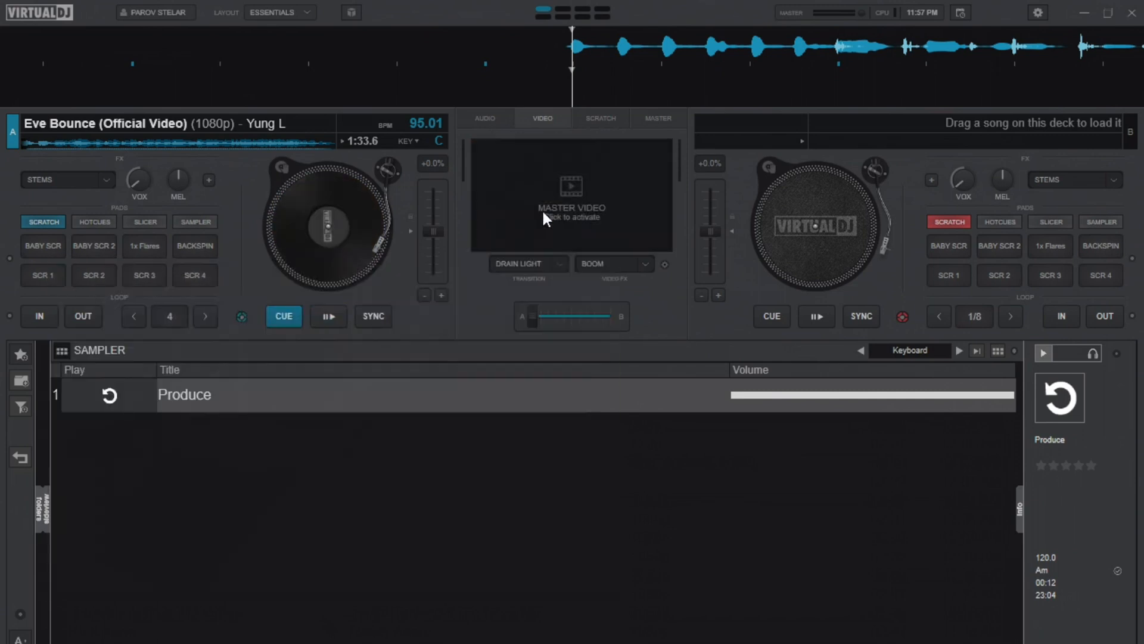
pyautogui.click(571, 212)
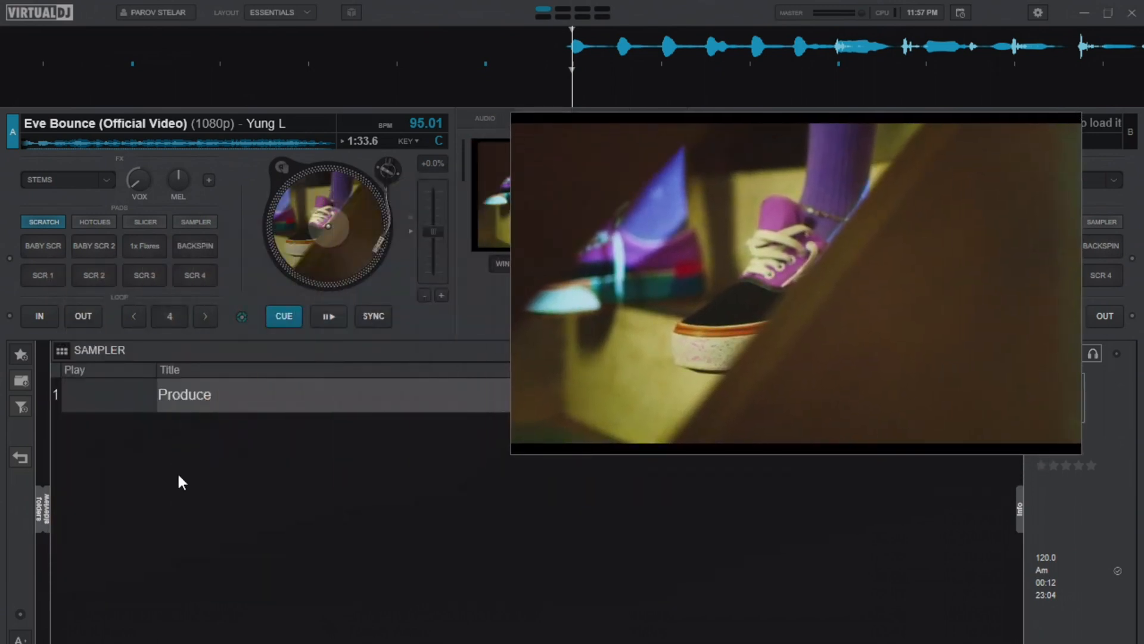
pyautogui.click(107, 394)
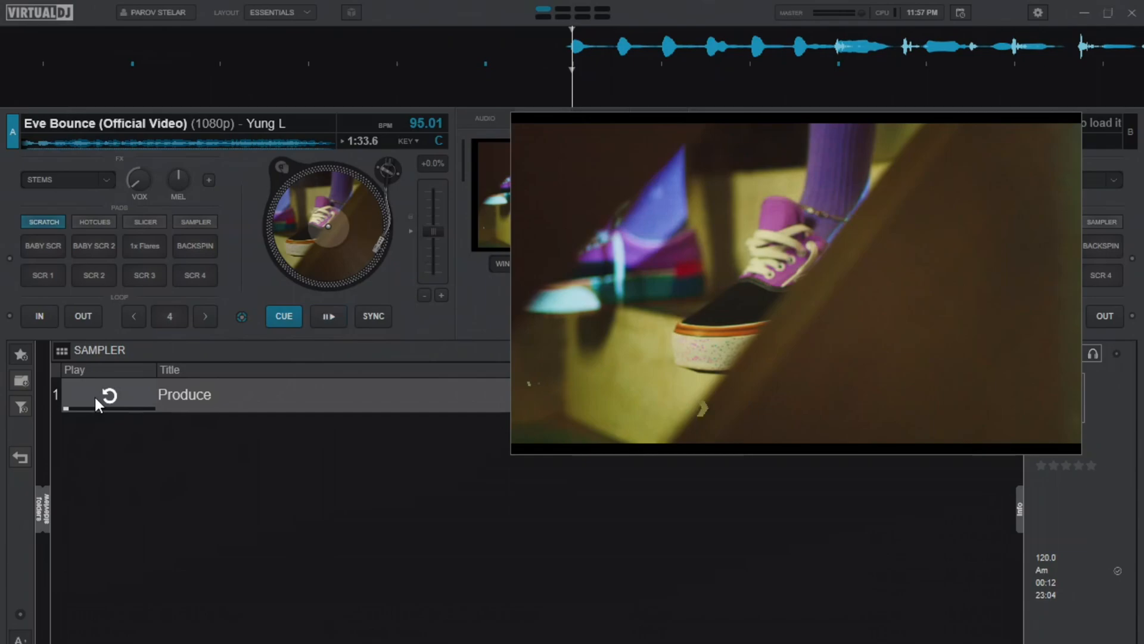